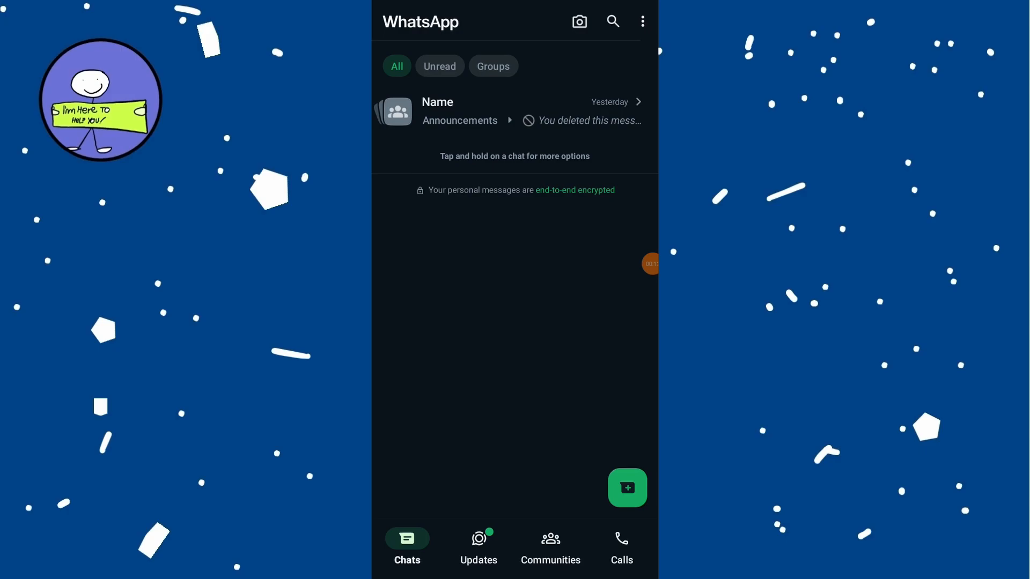
Open the three-dot overflow menu on the Chats screen
click(642, 20)
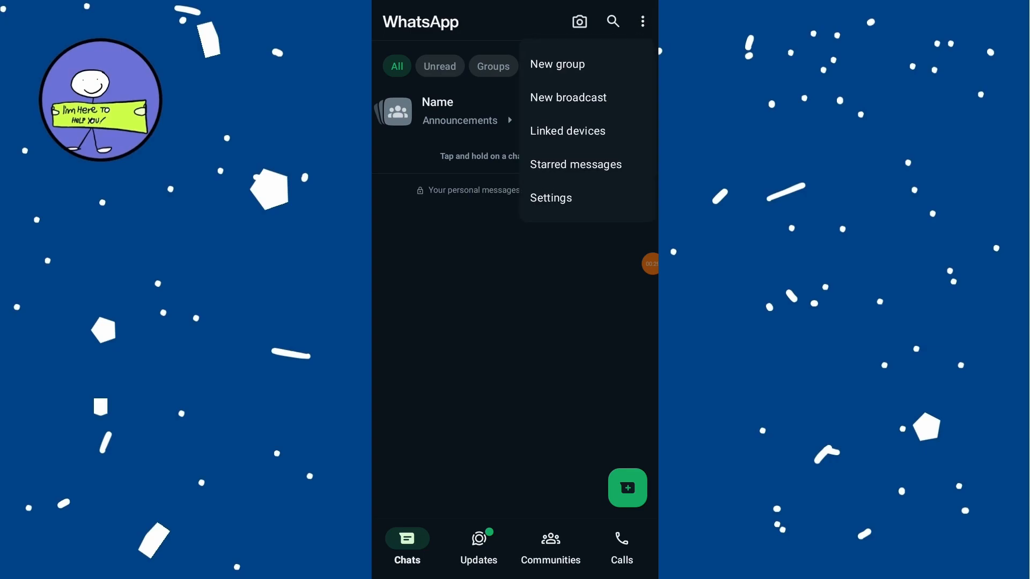
Choose New broadcast to reach the recipient screen with 0 of 256 contacts selected
click(567, 97)
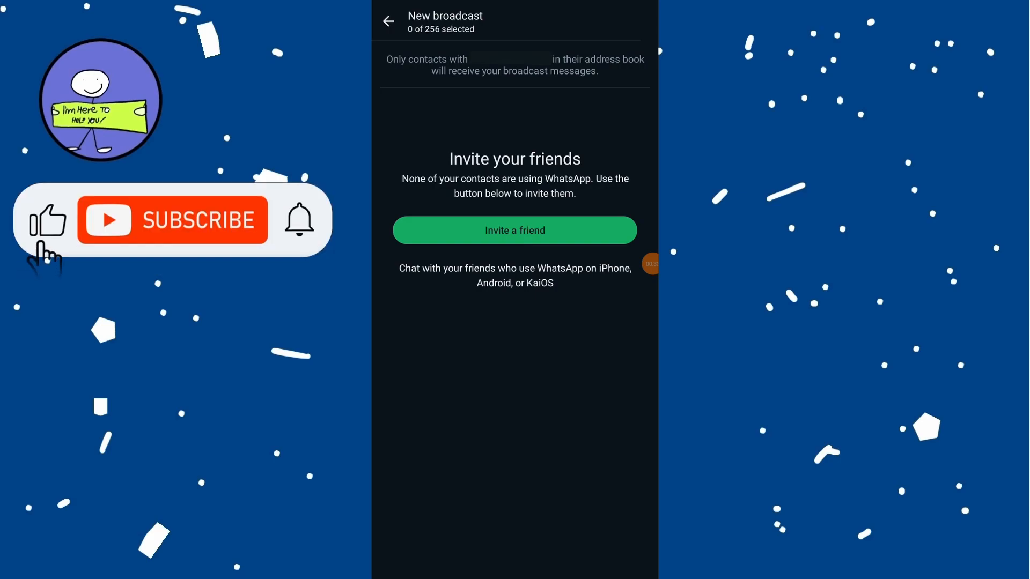
click(173, 219)
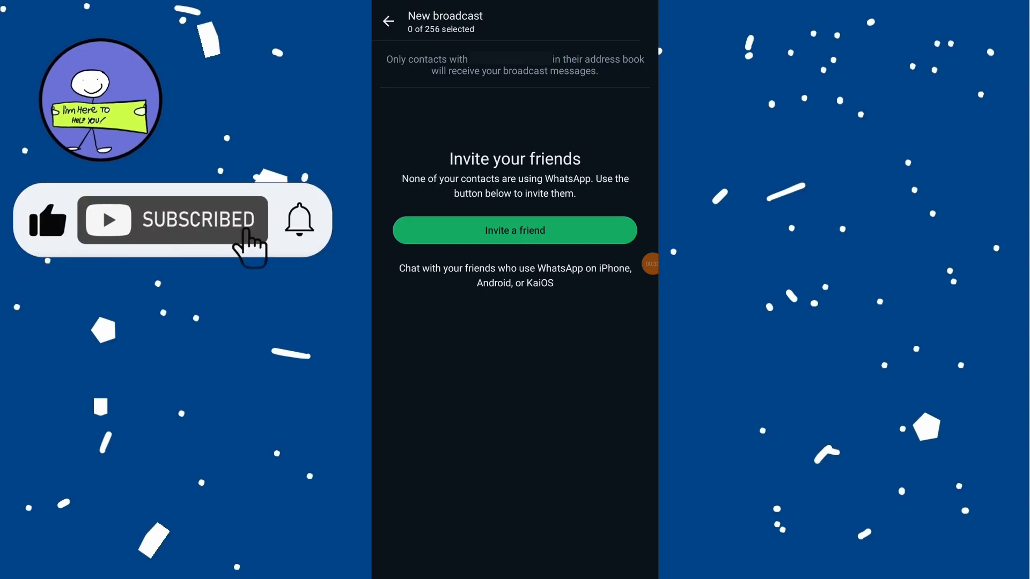